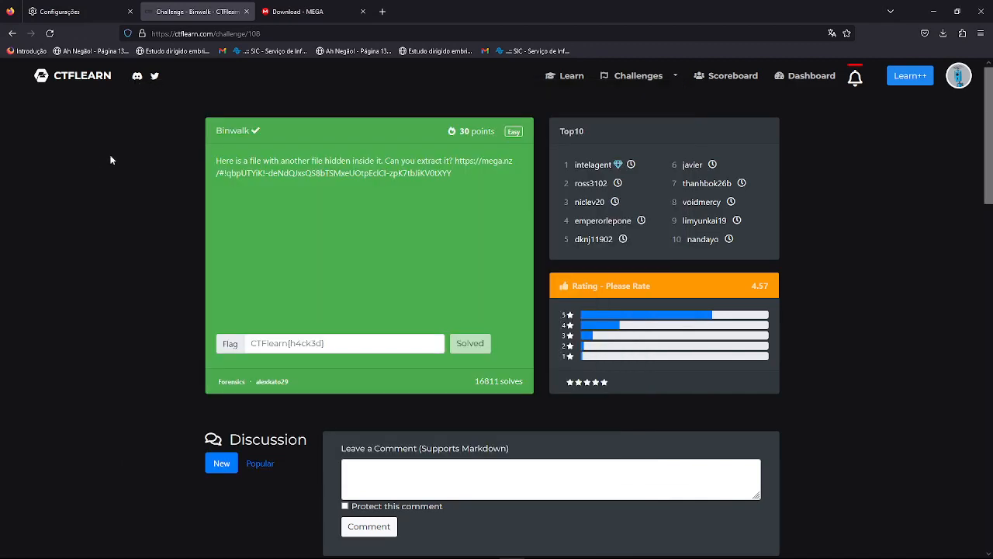
mouse_move(41, 192)
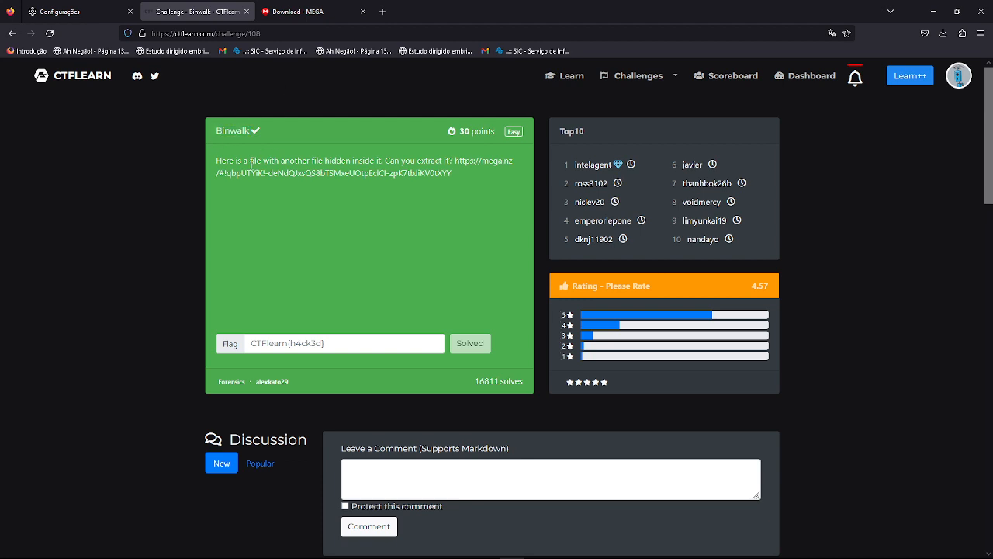
mouse_move(479, 180)
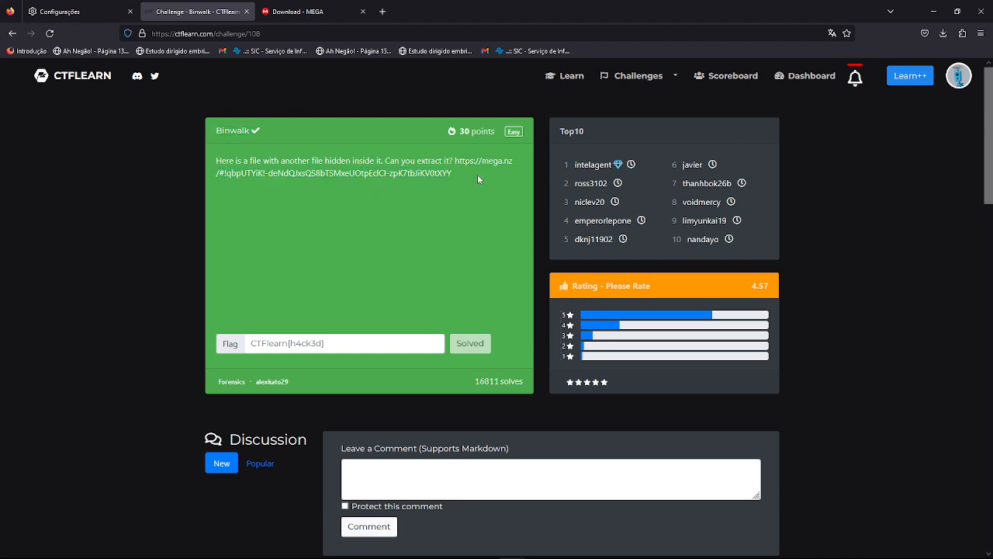
- Download PurpleThing.jpeg from its MEGA file page into the Purple folder
click(303, 11)
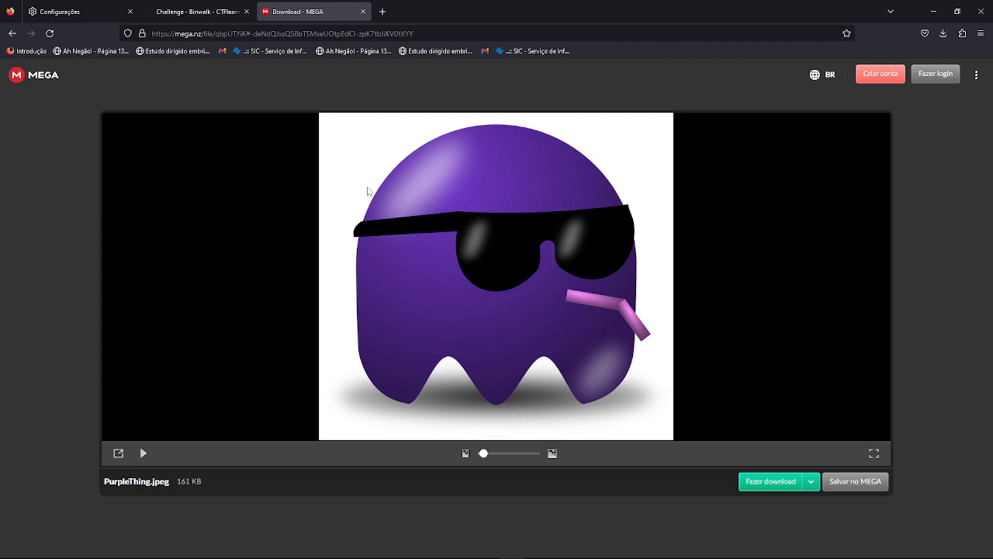
click(194, 11)
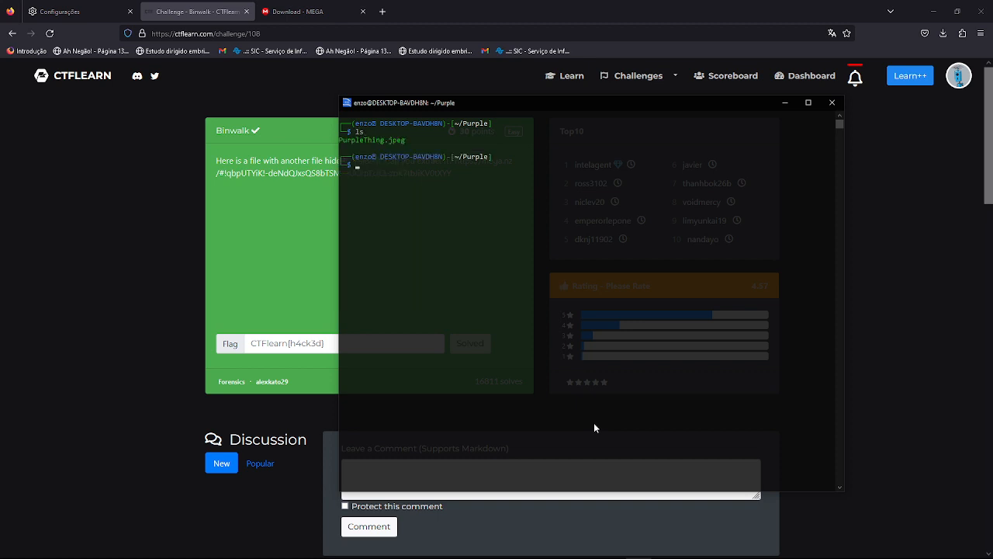
- Run binwalk on PurpleThing.jpeg to list its embedded PNG images and Zlib data
text(binw)
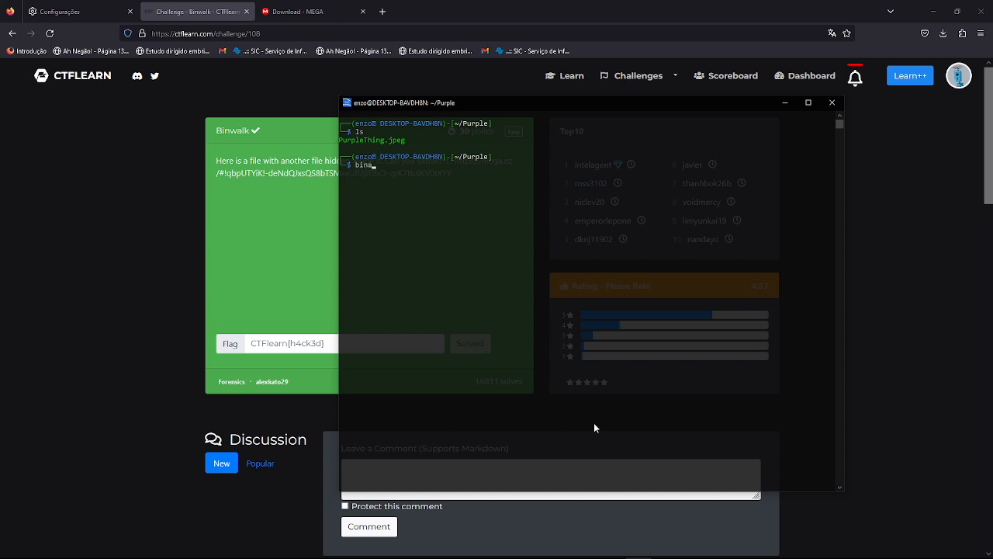
text(walk)
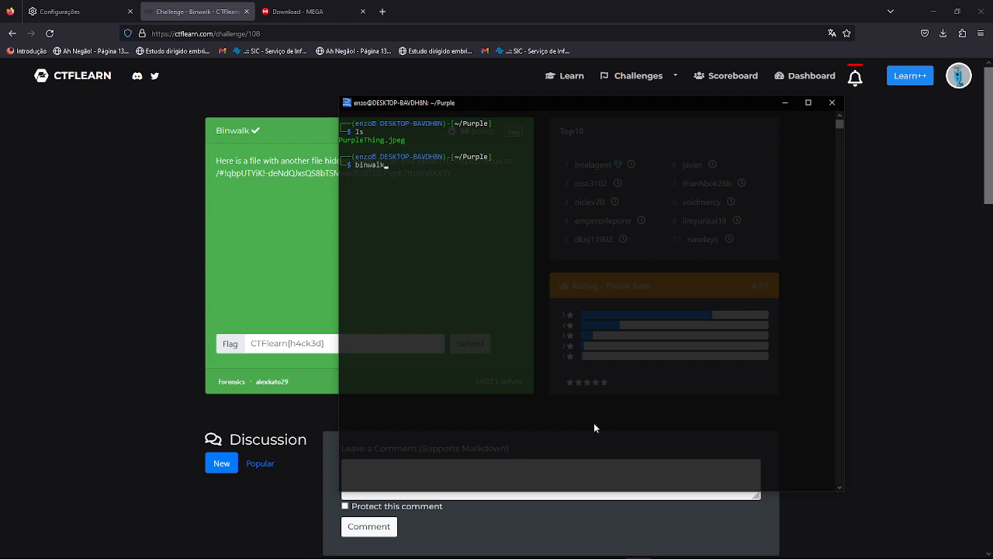
text(p)
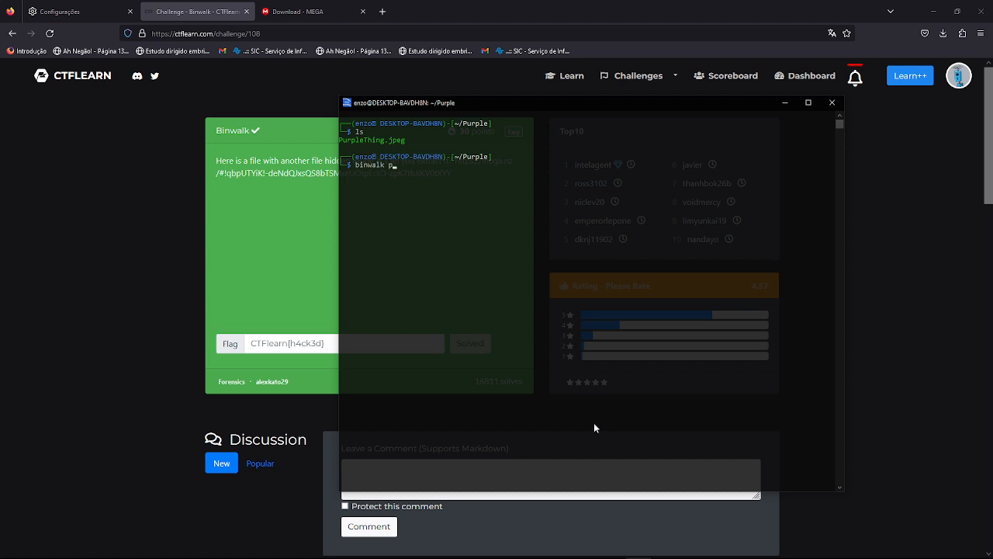
text(urpleThing.jpeg)
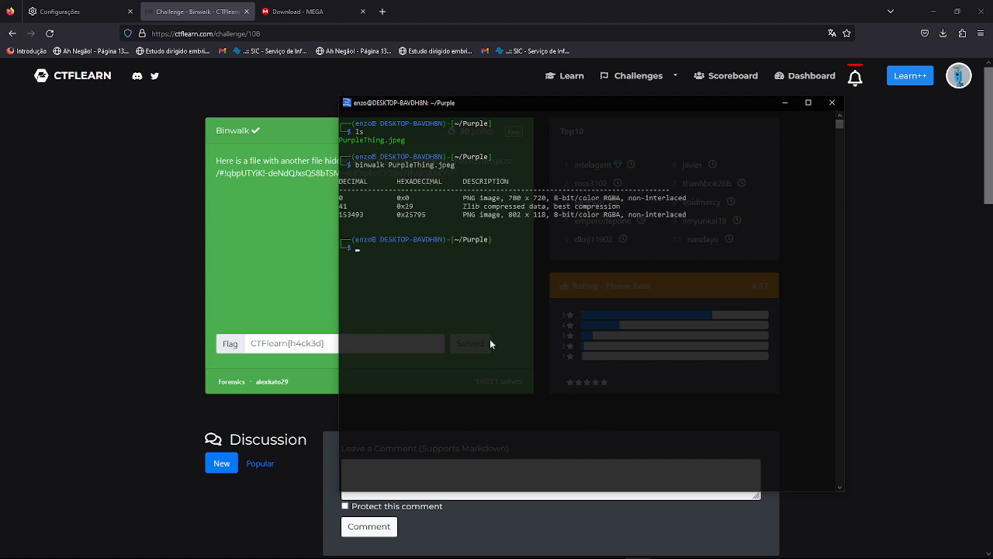
mouse_move(411, 217)
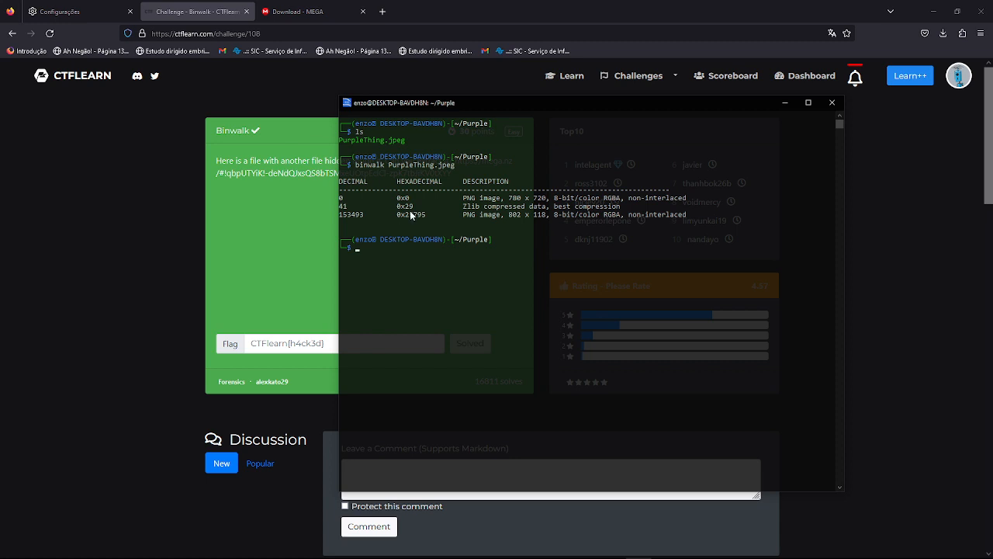
mouse_move(462, 212)
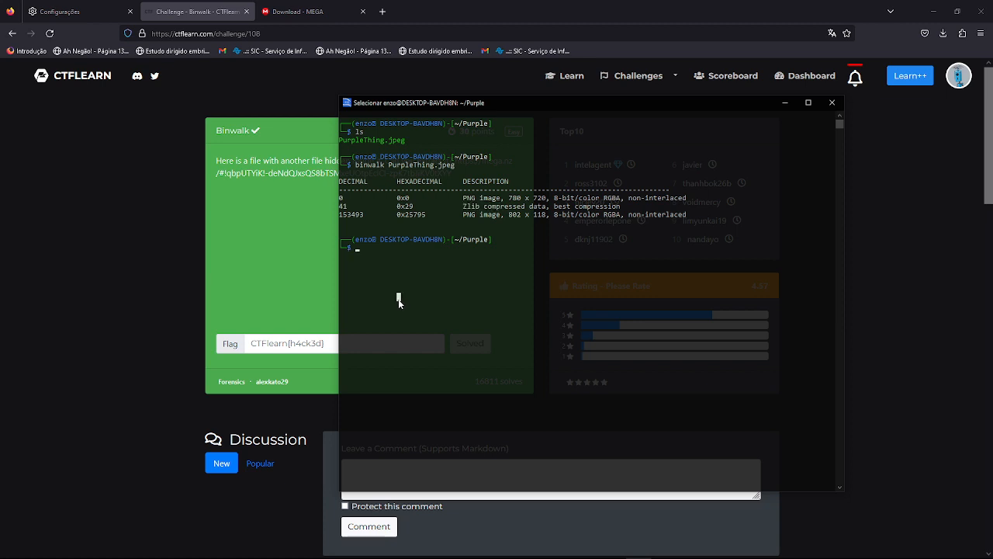
- Extract PNGs with binwalk -D 'png image:png' and enter _PurpleThing.jpeg.extracted
text(binwalk)
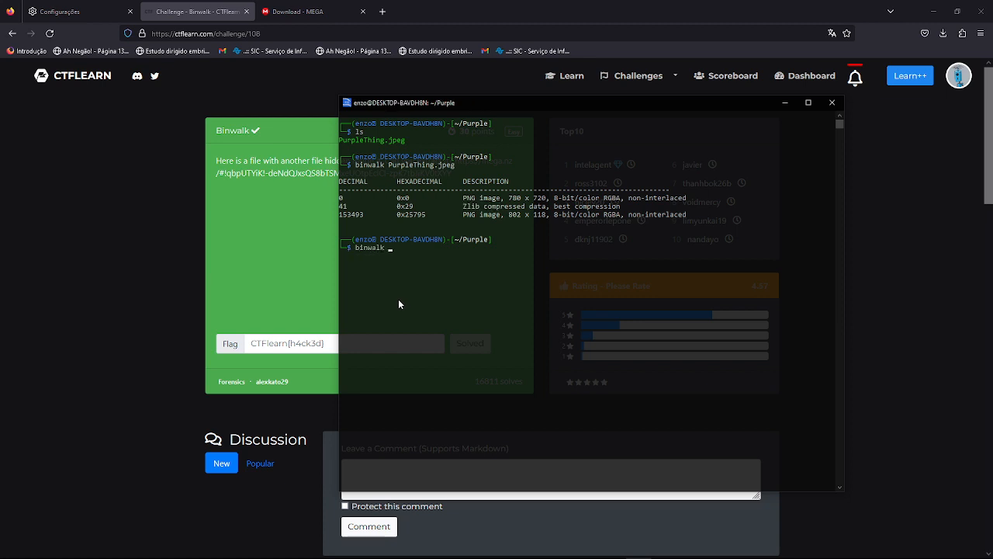
text(-D)
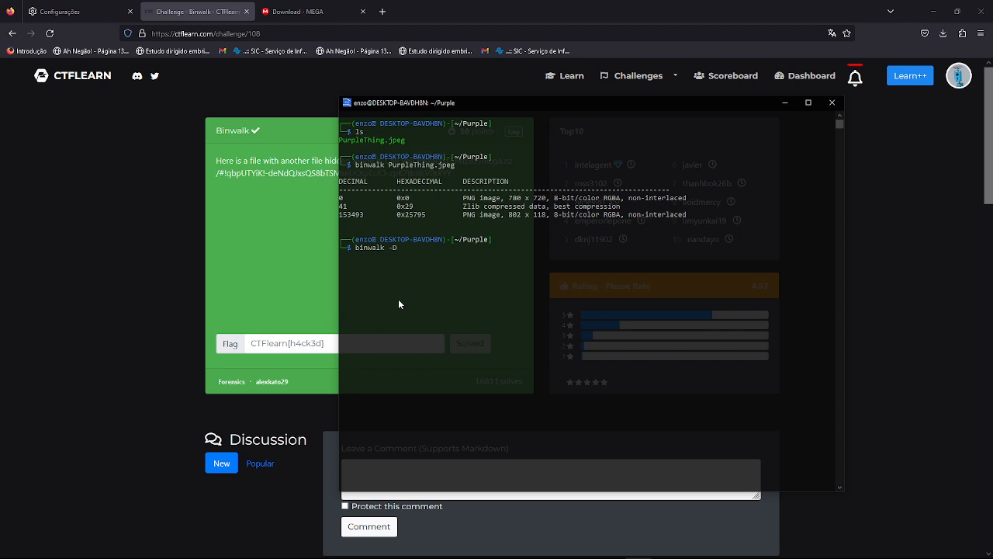
text('')
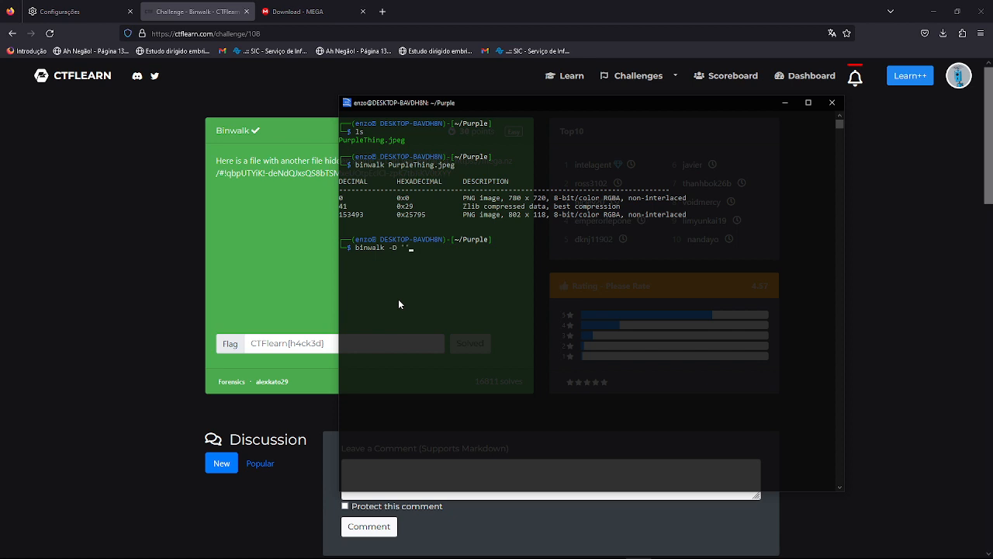
text(png ima)
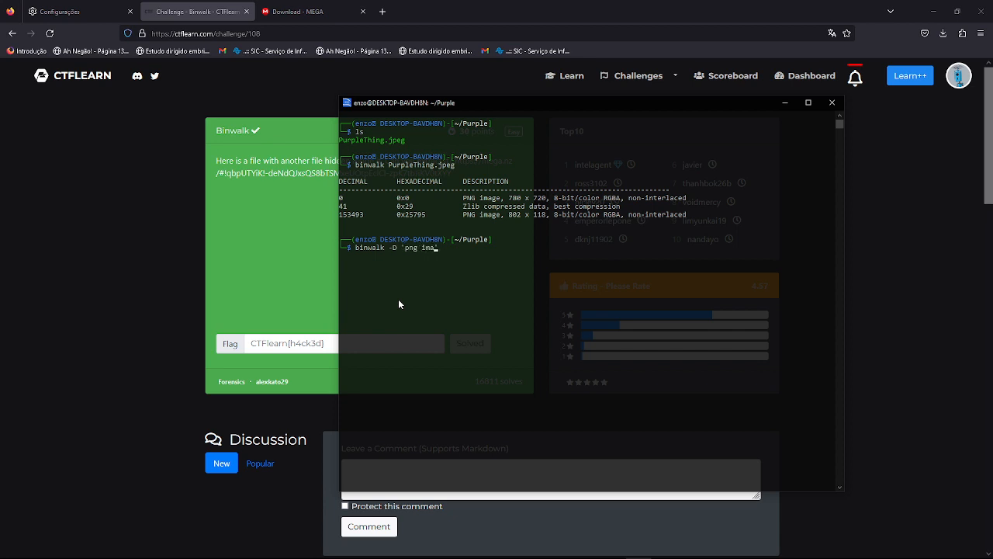
text(ge:')
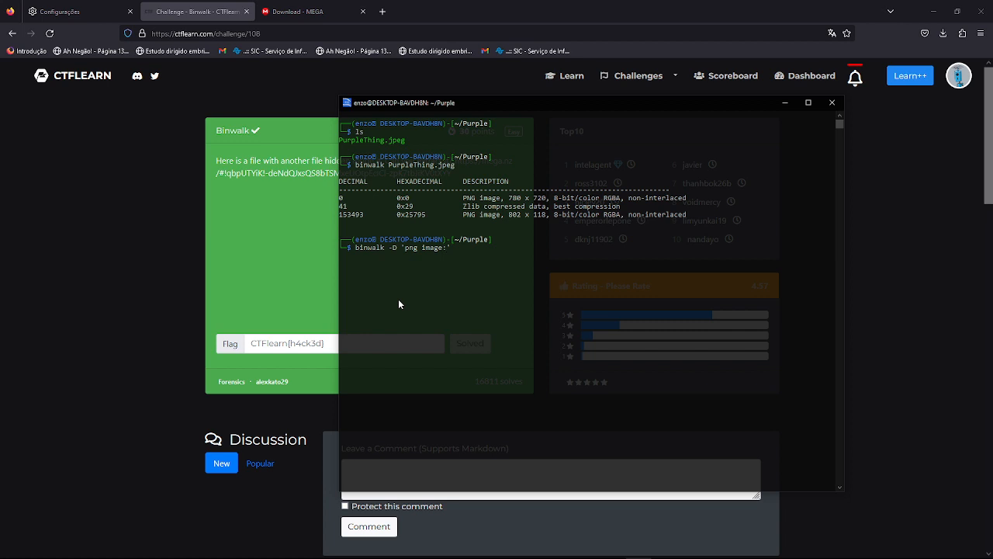
text(png)
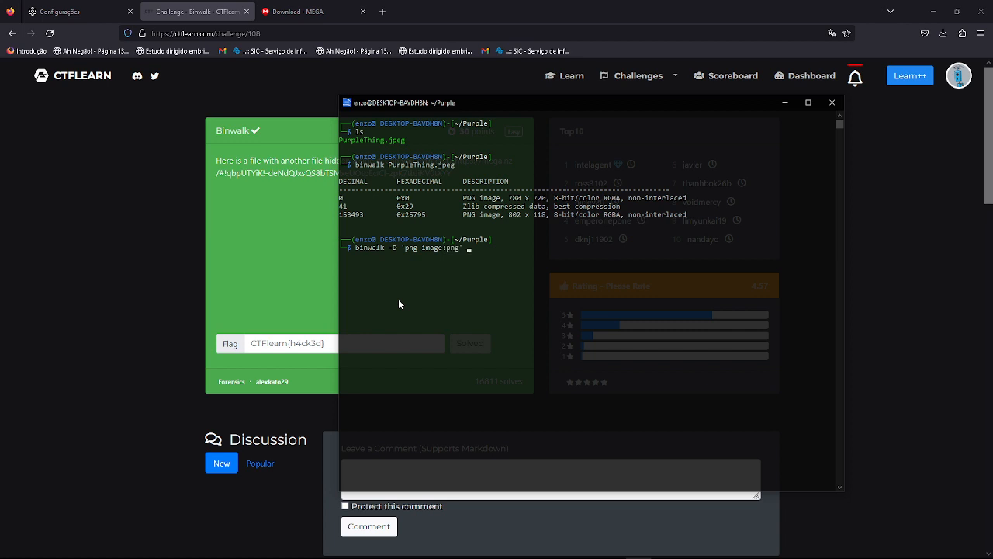
text(PurpleThing.jpeg)
text(cd)
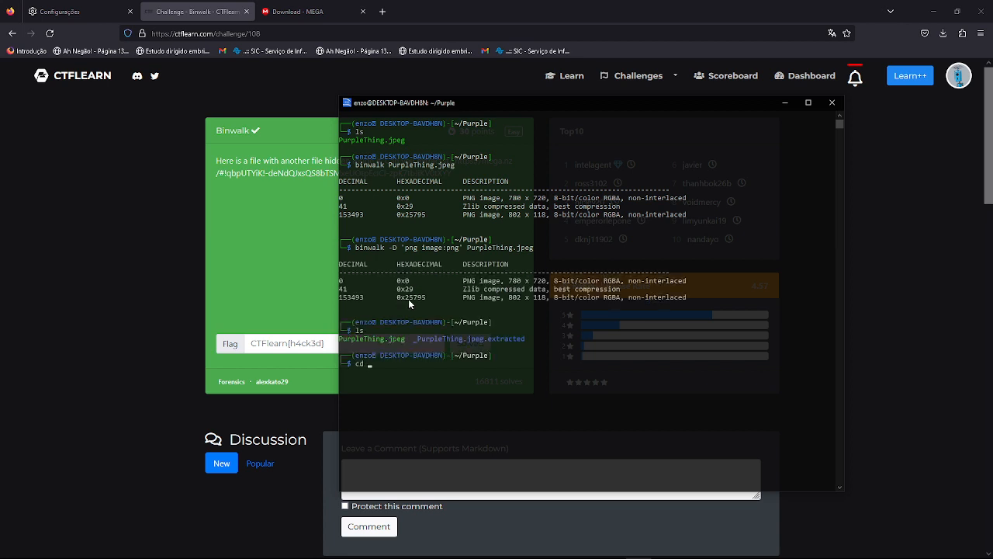
text( _PurpleThing.jpeg.extracted/)
key(Return)
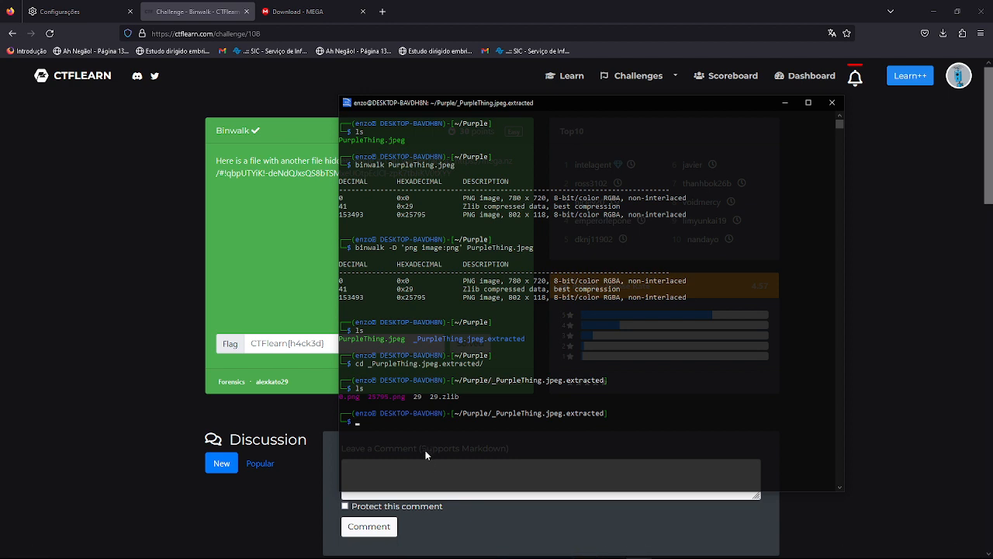
- Move 25795.png to /mnt/c/Users/enzog/Documents/ with mv
text(mv 2)
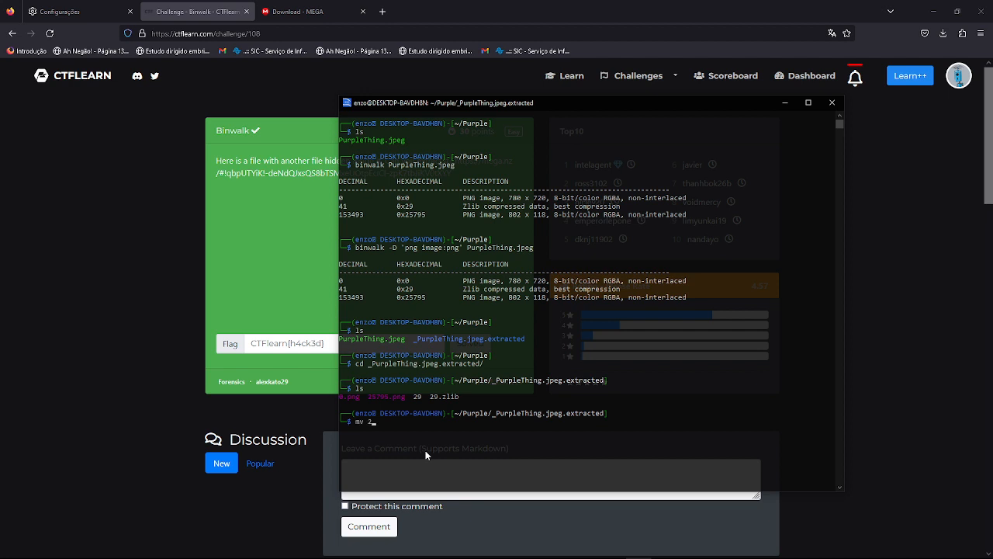
text(5795.png)
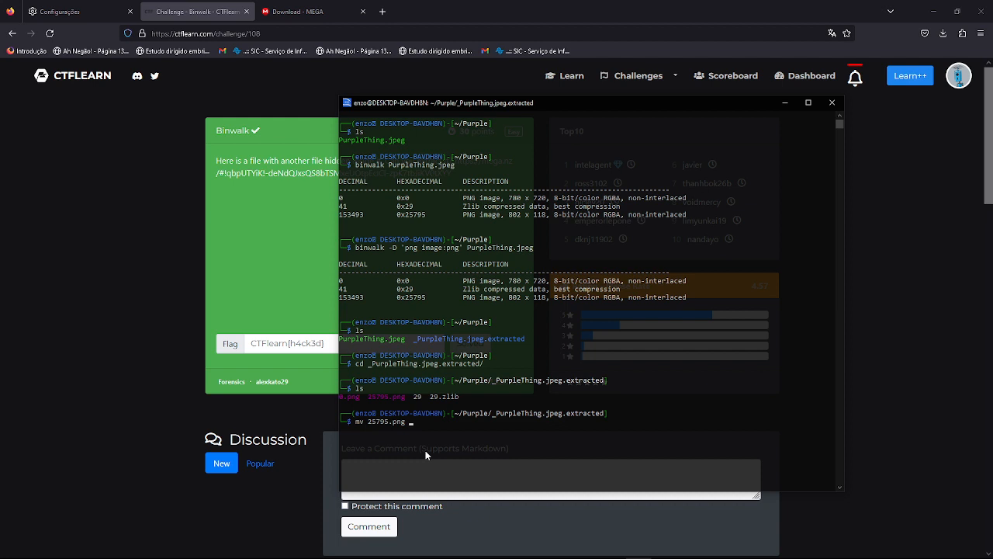
text(/mnt/c)
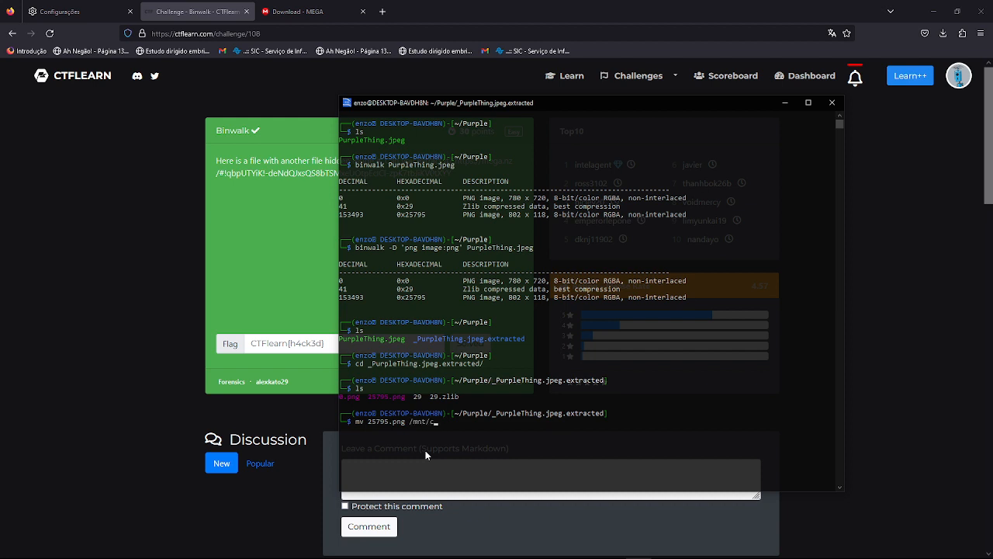
text(Users/)
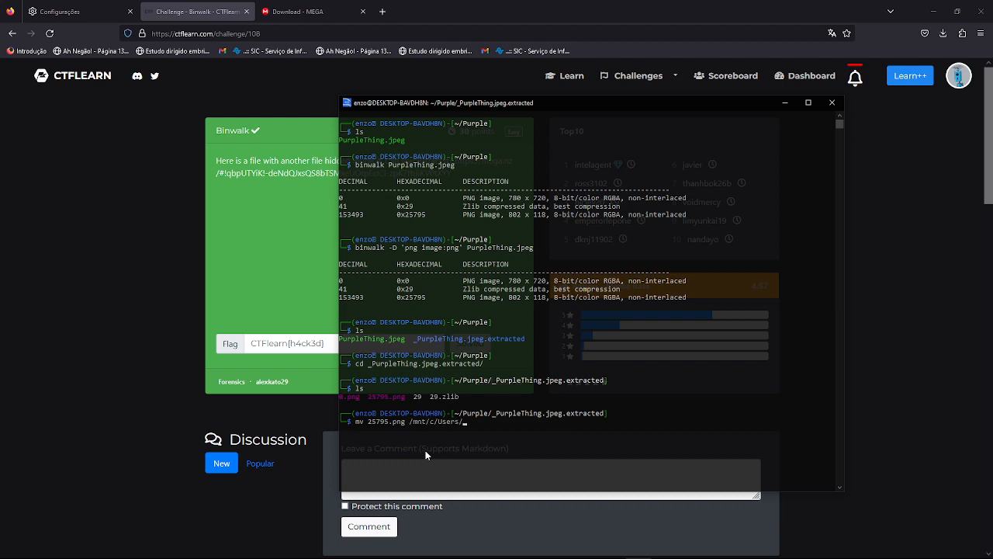
text(enzog/D)
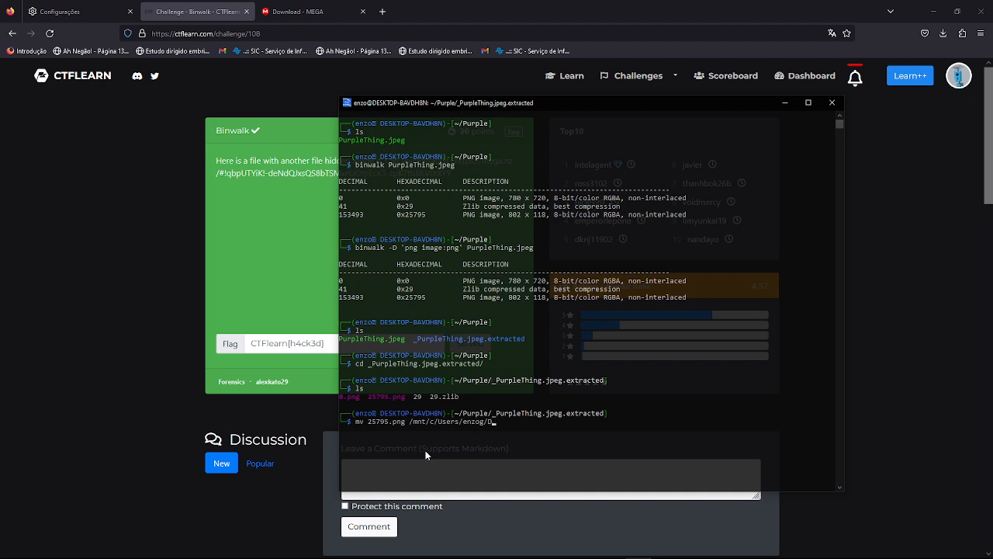
text(ocume)
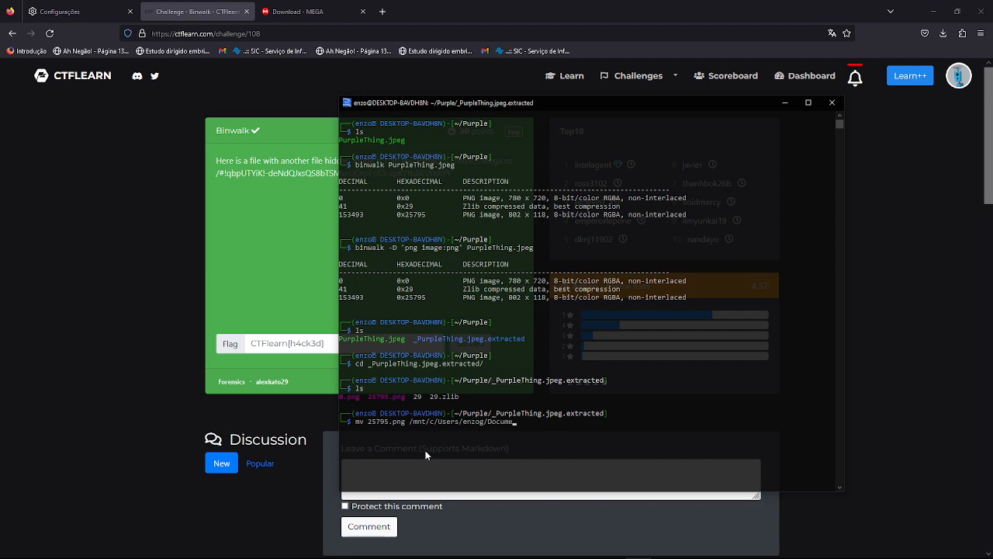
key(Return)
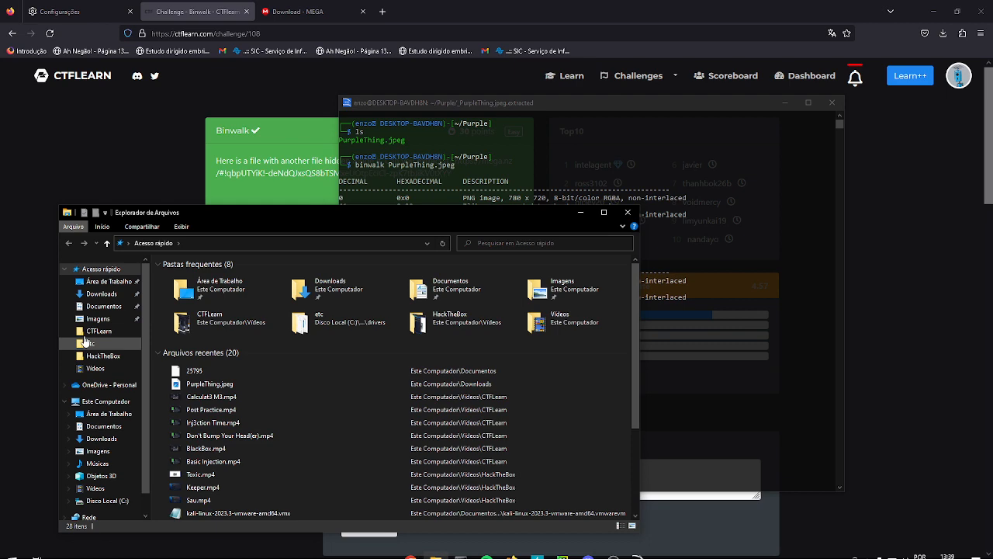
- Open Documentos in File Explorer and view 25795.png in the photo viewer
click(104, 305)
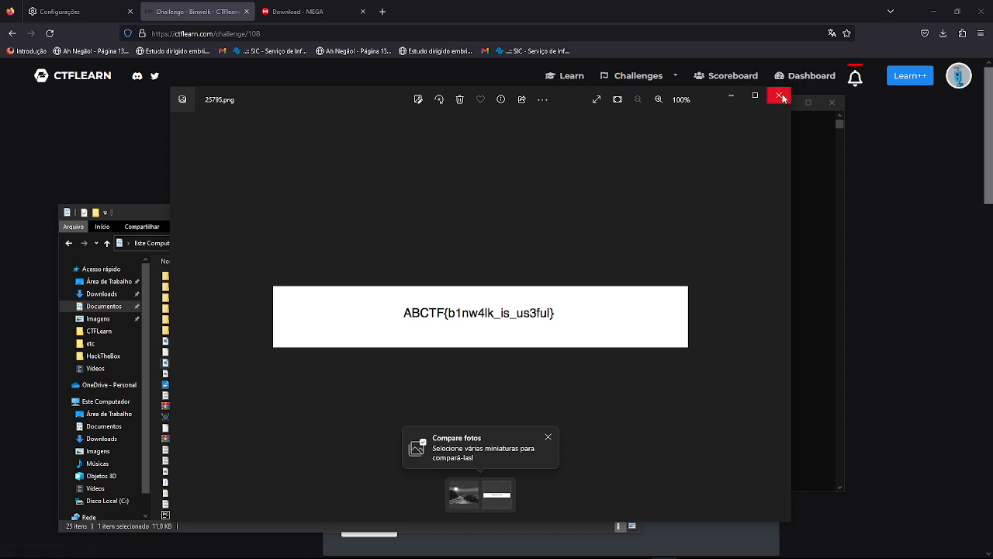
mouse_move(743, 141)
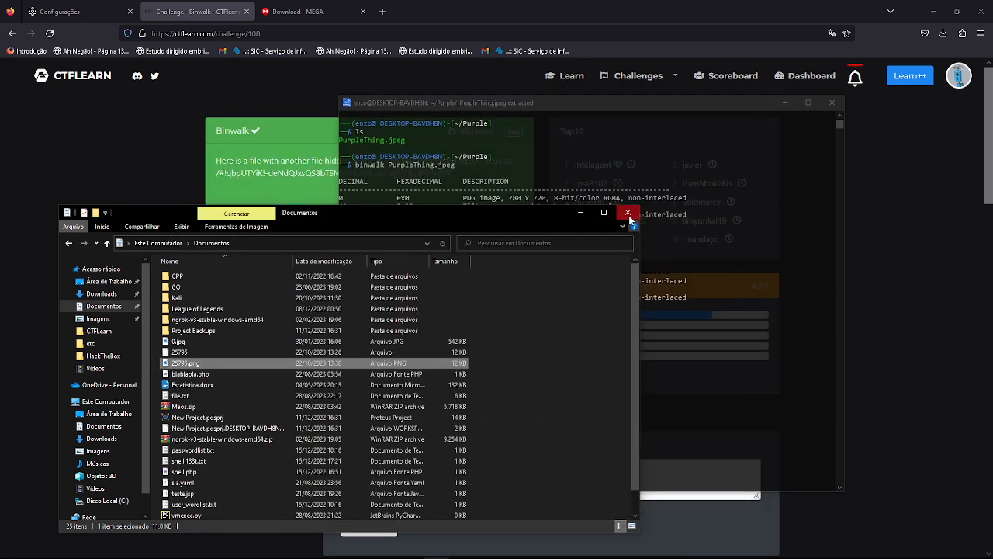
- Close the photo viewer and the File Explorer window showing Documents
click(628, 212)
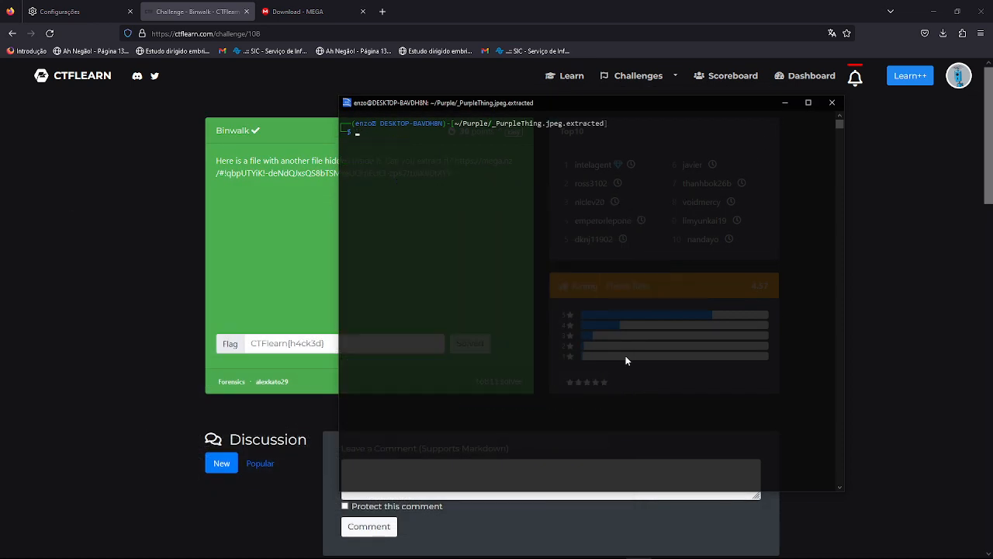